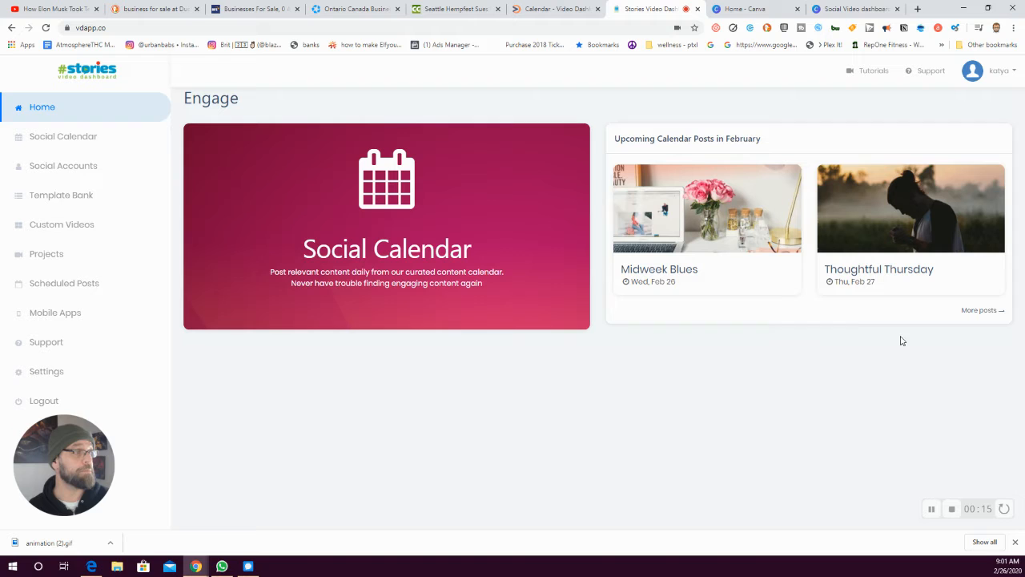
Step: Preview the Annuity template from the Template Bank's Facebook collection
{"action": "left_click", "coordinate": [61, 196]}
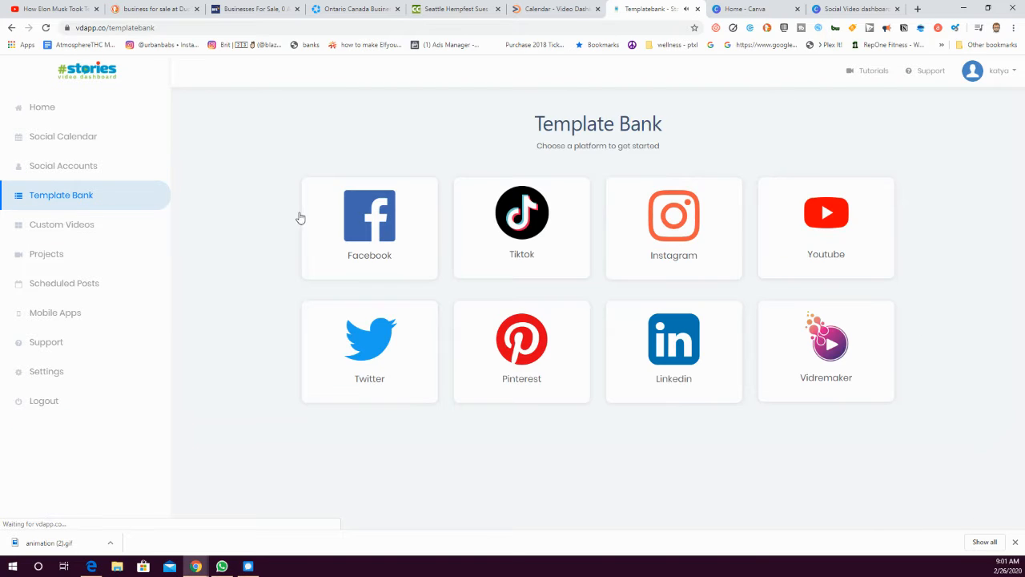
{"action": "left_click", "coordinate": [368, 216]}
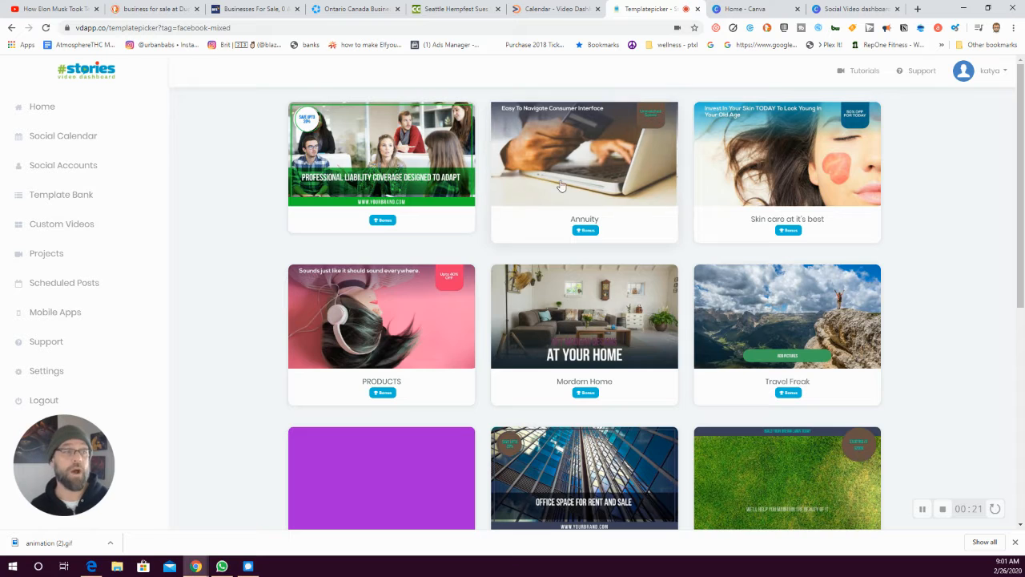
{"action": "left_click", "coordinate": [583, 154]}
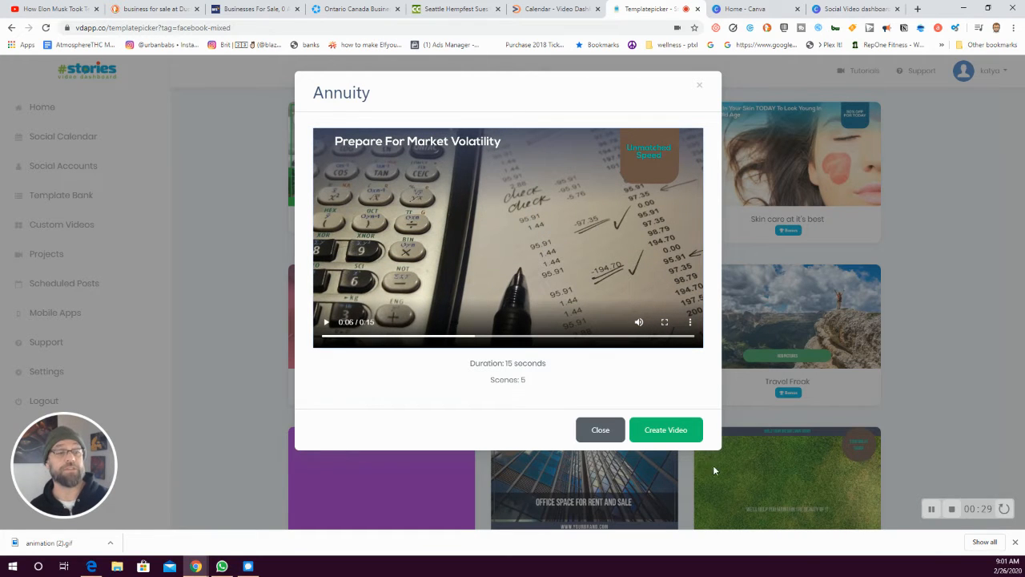
Step: Create a video from Annuity and bring up the image picker for Scene 1's media
{"action": "left_click", "coordinate": [667, 429]}
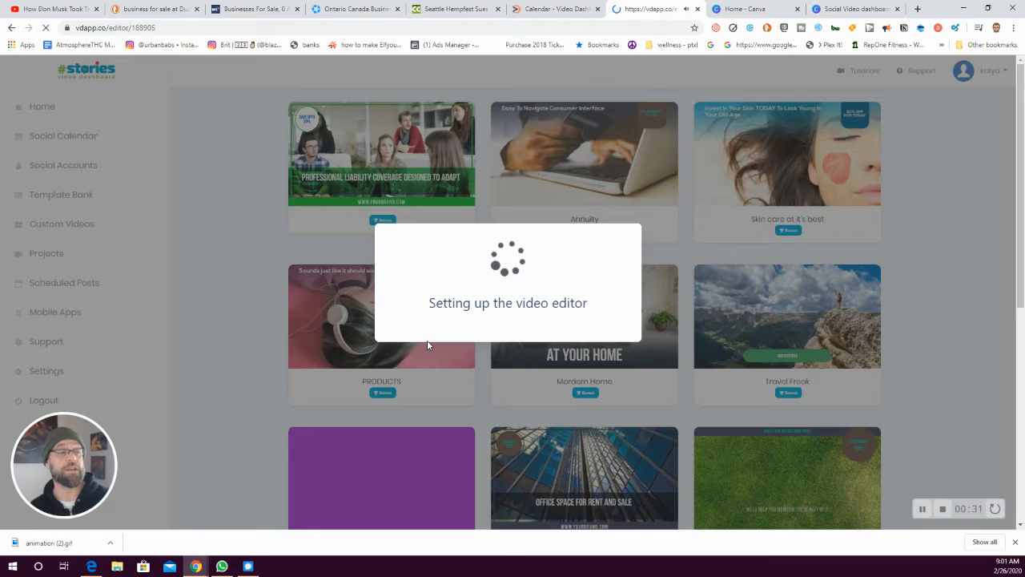
{"action": "left_click", "coordinate": [584, 154]}
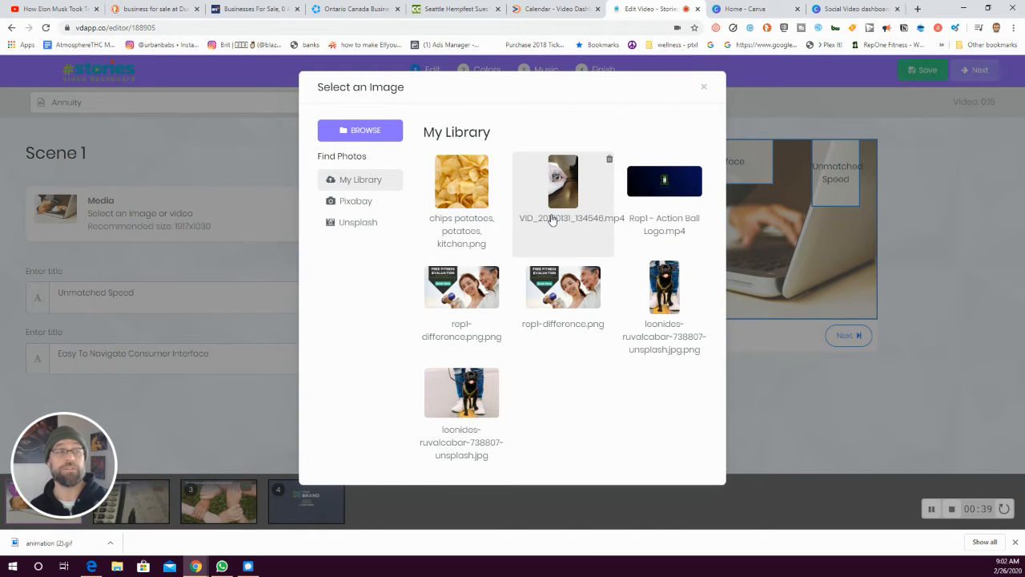
Step: Search Pixabay for 'media' and use the cropped 'woman, face, thoughts' photo in Scene 1
{"action": "left_click", "coordinate": [356, 202]}
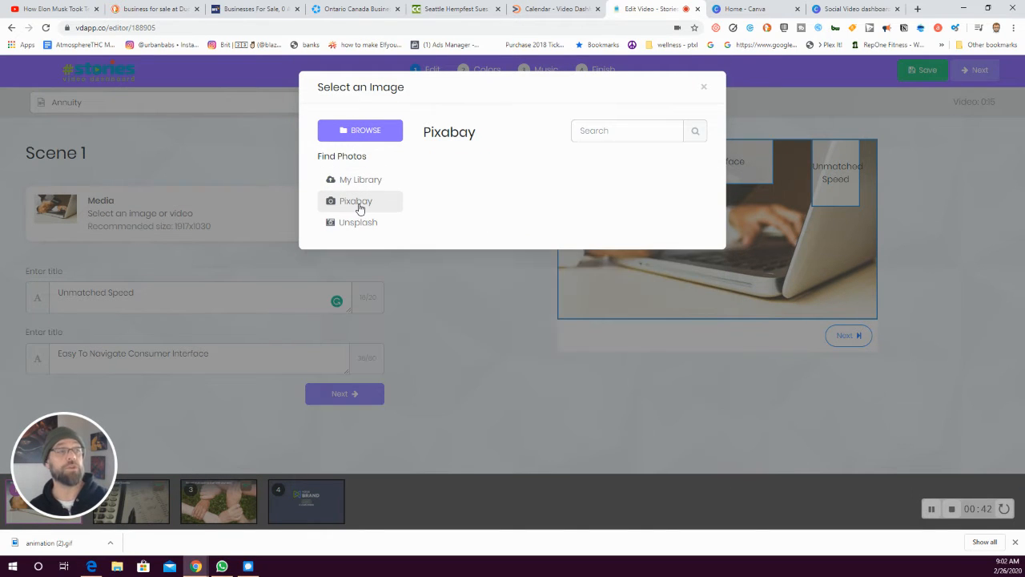
{"action": "left_click", "coordinate": [356, 200]}
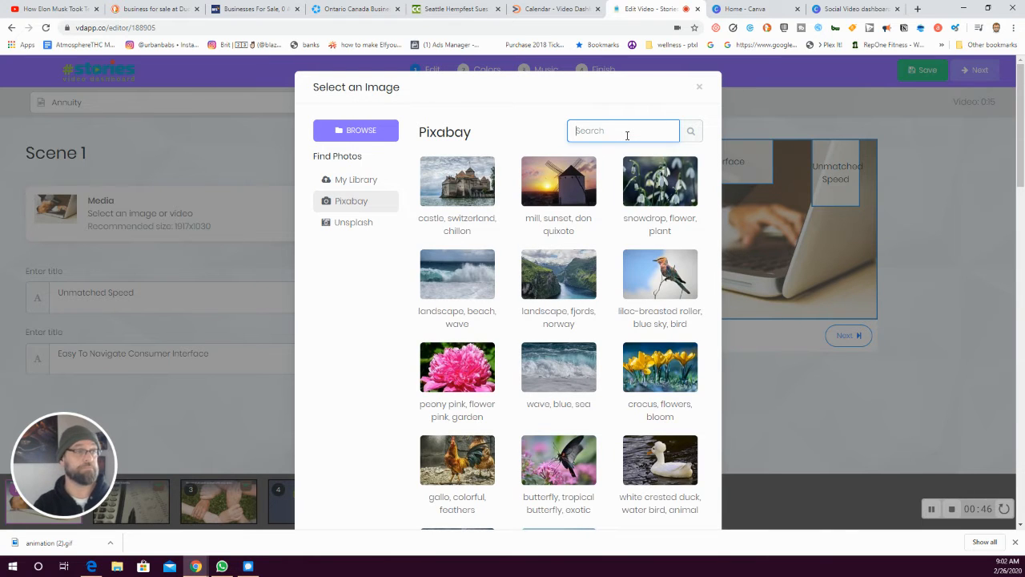
{"action": "type", "text": "media"}
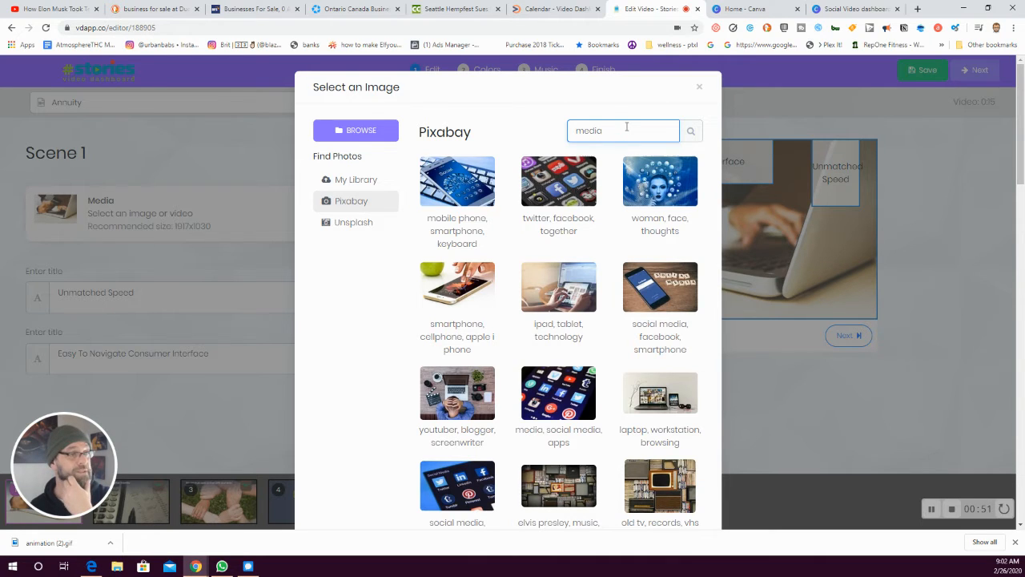
{"action": "left_click", "coordinate": [660, 180]}
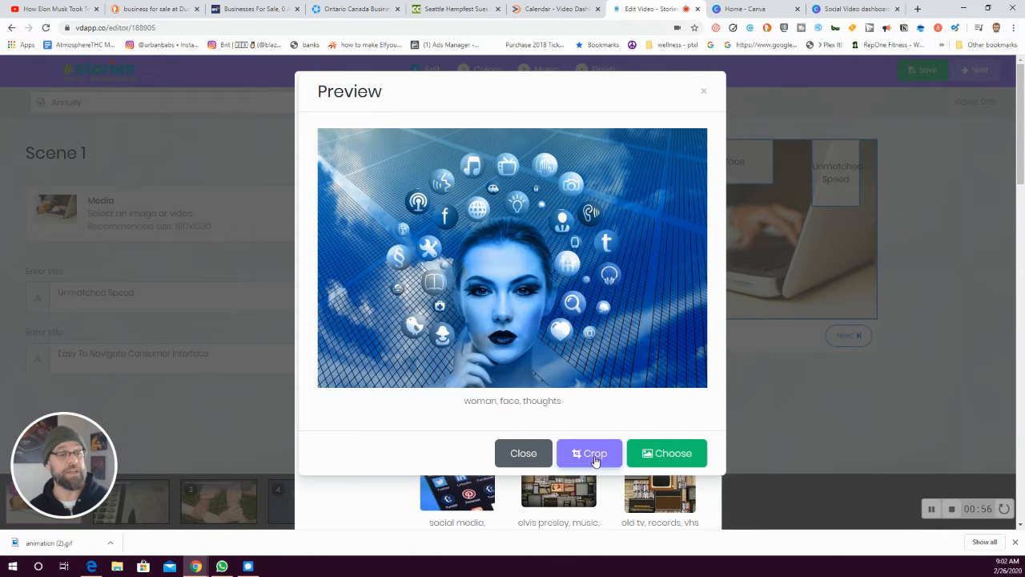
{"action": "left_click", "coordinate": [589, 451]}
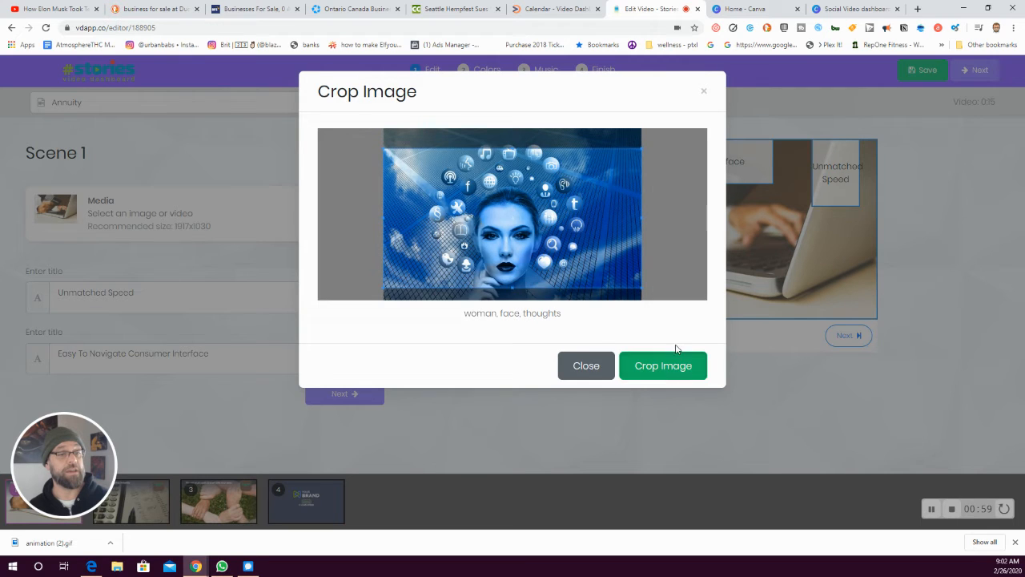
{"action": "left_click", "coordinate": [663, 365]}
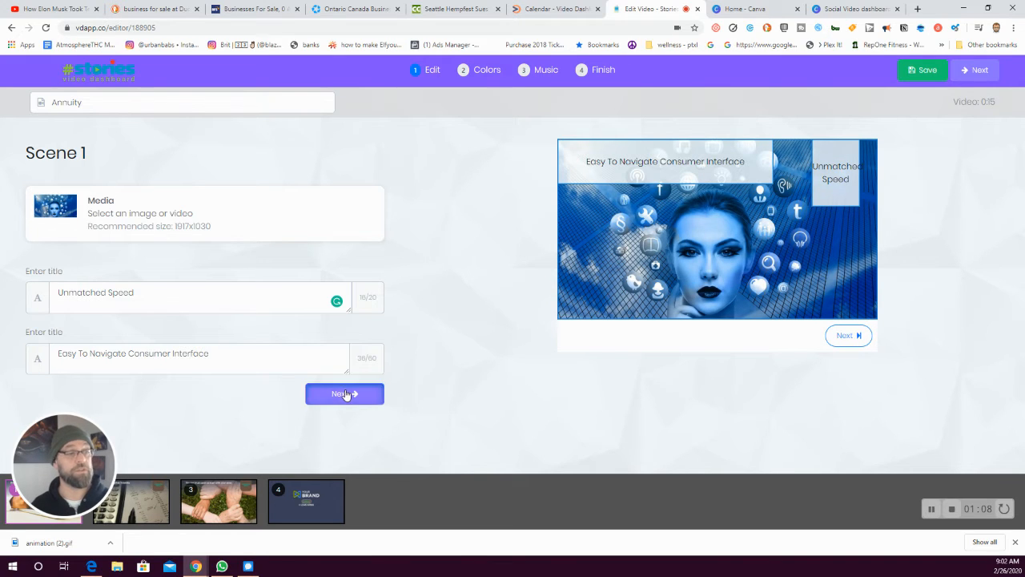
Step: Advance through Scenes 3 and 4, view Custom Colors, and continue past Colors and Music
{"action": "left_click", "coordinate": [344, 394]}
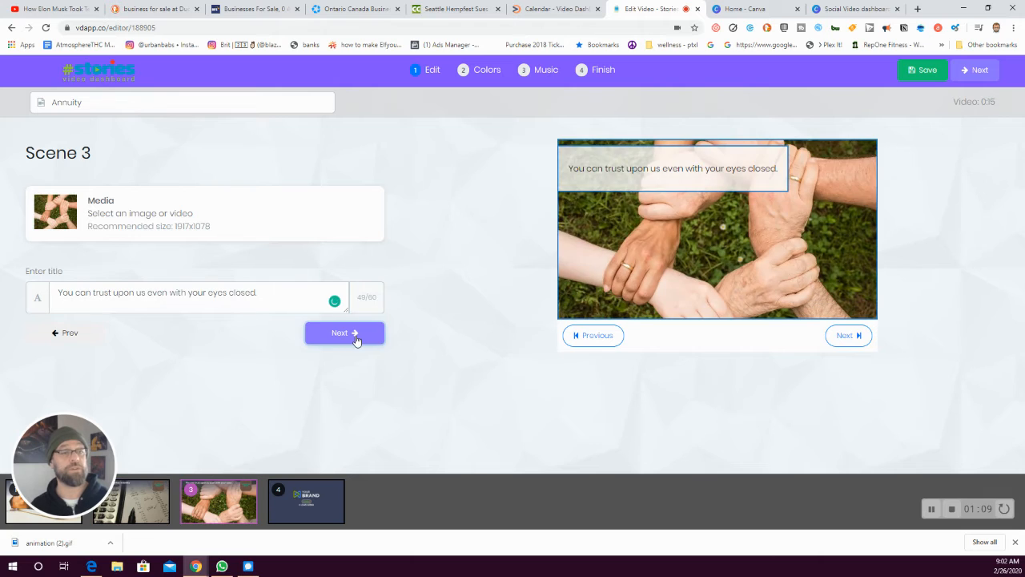
{"action": "left_click", "coordinate": [345, 331]}
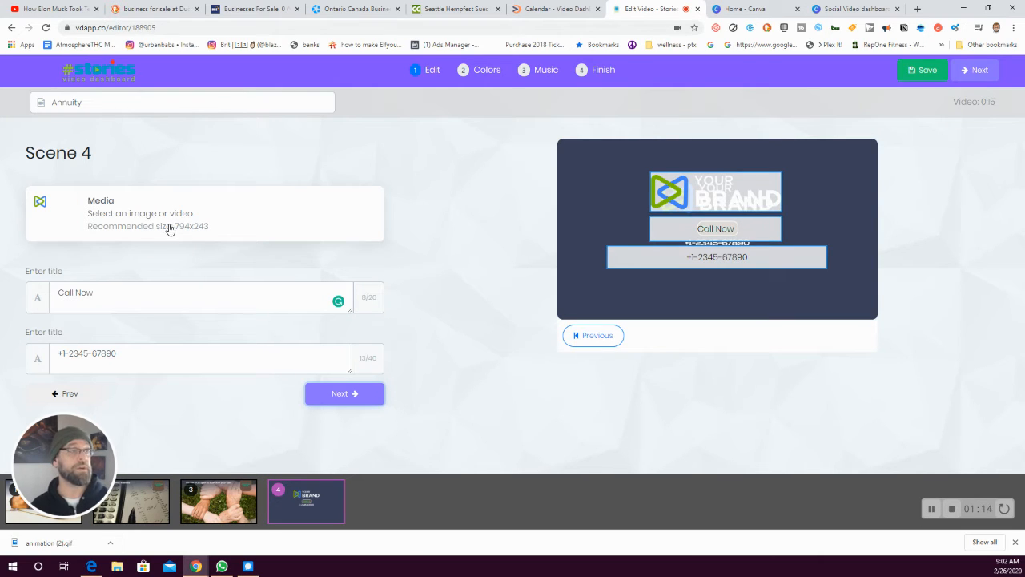
{"action": "left_click", "coordinate": [482, 71]}
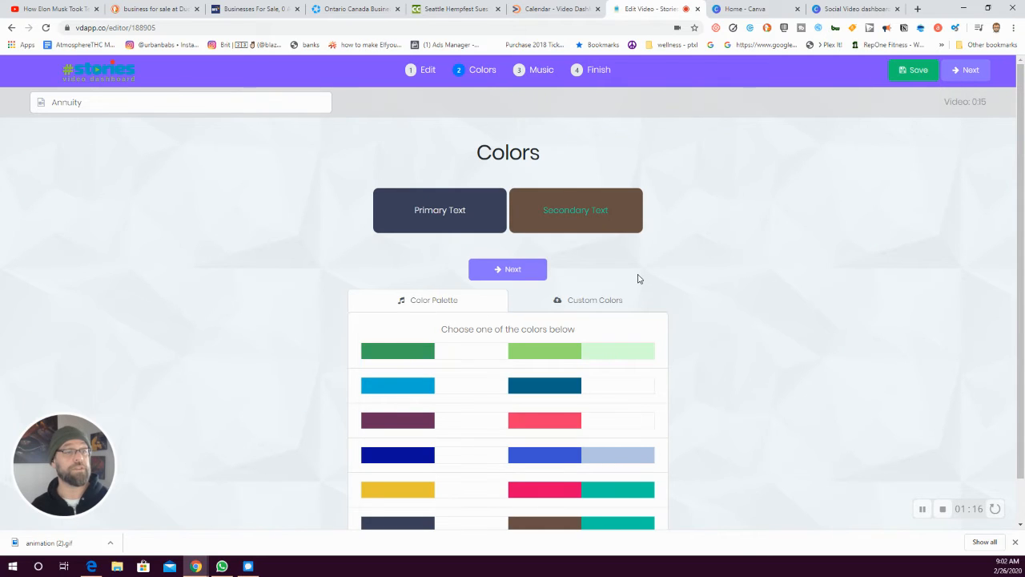
{"action": "left_click", "coordinate": [594, 299]}
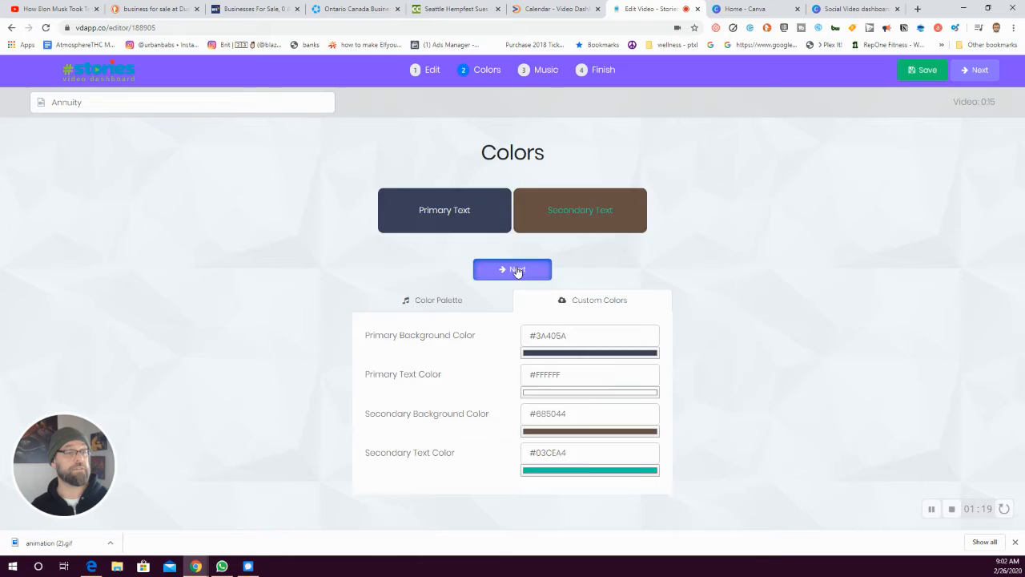
{"action": "left_click", "coordinate": [513, 269]}
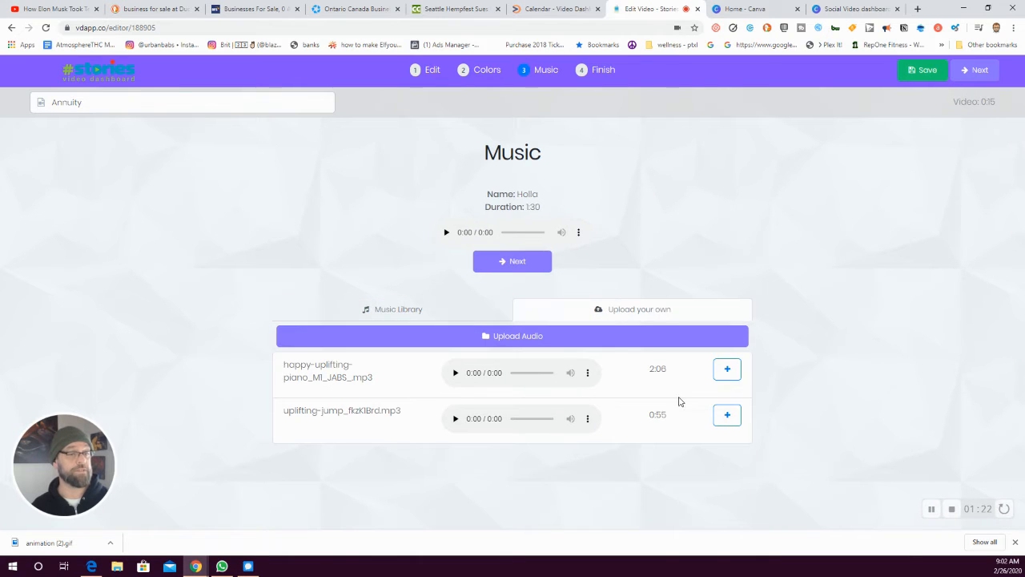
{"action": "left_click", "coordinate": [727, 415]}
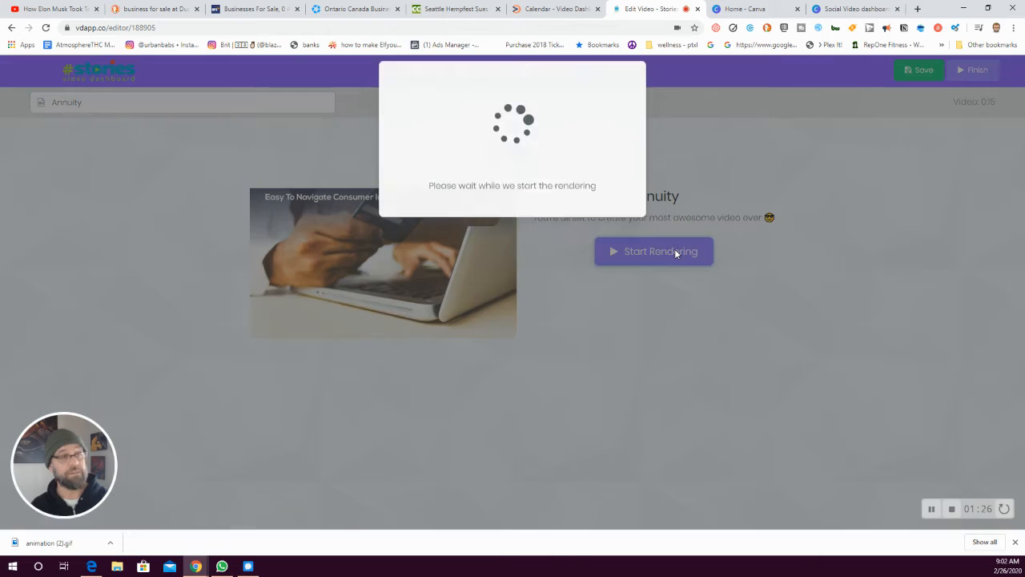
Step: Start rendering Annuity, preview Potato Chip Day's share options in Projects, then go to Social Calendar
{"action": "left_click", "coordinate": [654, 250]}
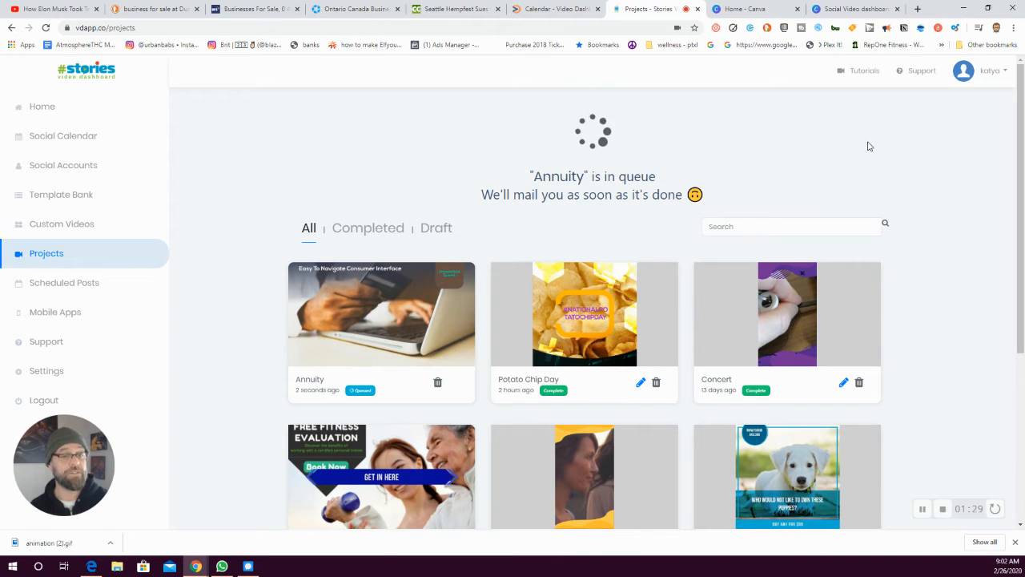
{"action": "mouse_move", "coordinate": [633, 331]}
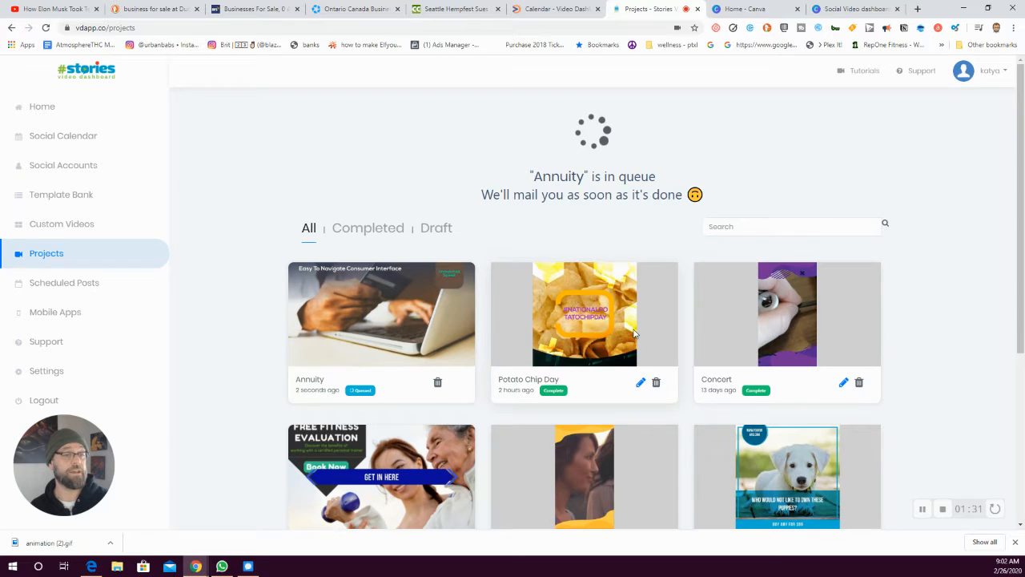
{"action": "left_click", "coordinate": [583, 313]}
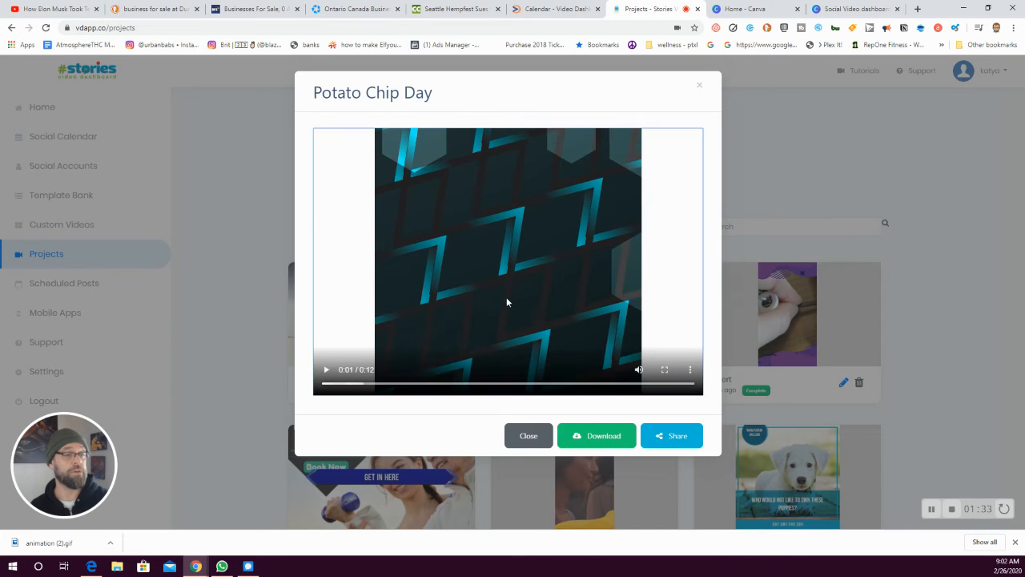
{"action": "left_click", "coordinate": [671, 436]}
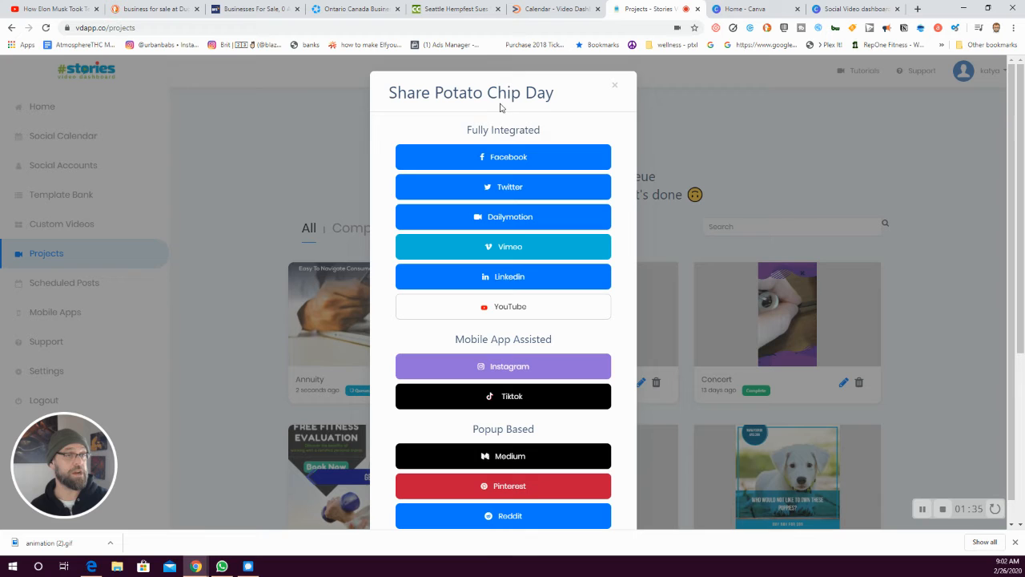
{"action": "mouse_move", "coordinate": [717, 173]}
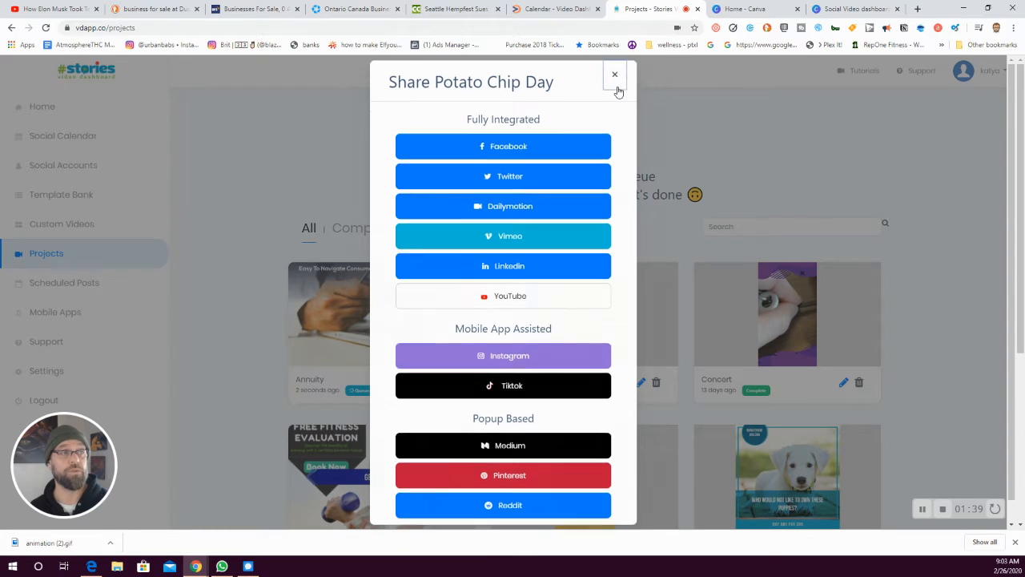
{"action": "left_click", "coordinate": [615, 74]}
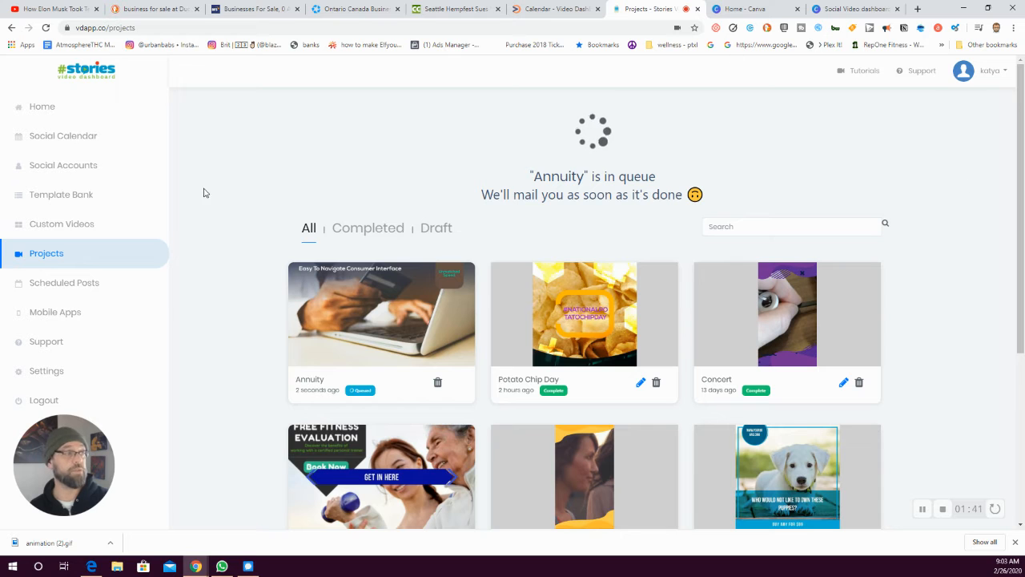
{"action": "left_click", "coordinate": [63, 135]}
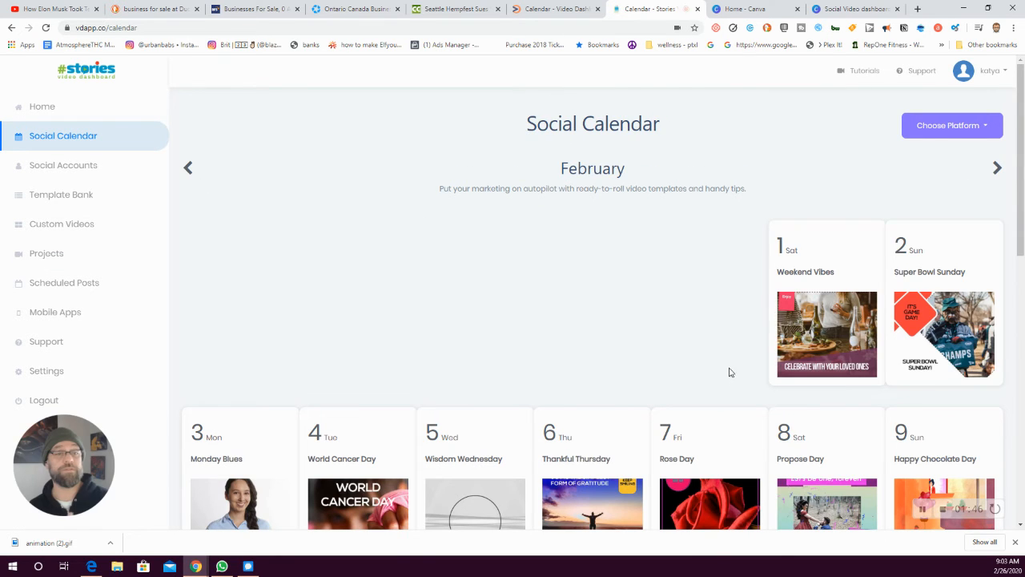
Step: Advance the Social Calendar to March and open the Potato Chip Day template for March 14
{"action": "scroll", "scroll_direction": "down", "scroll_amount": 3}
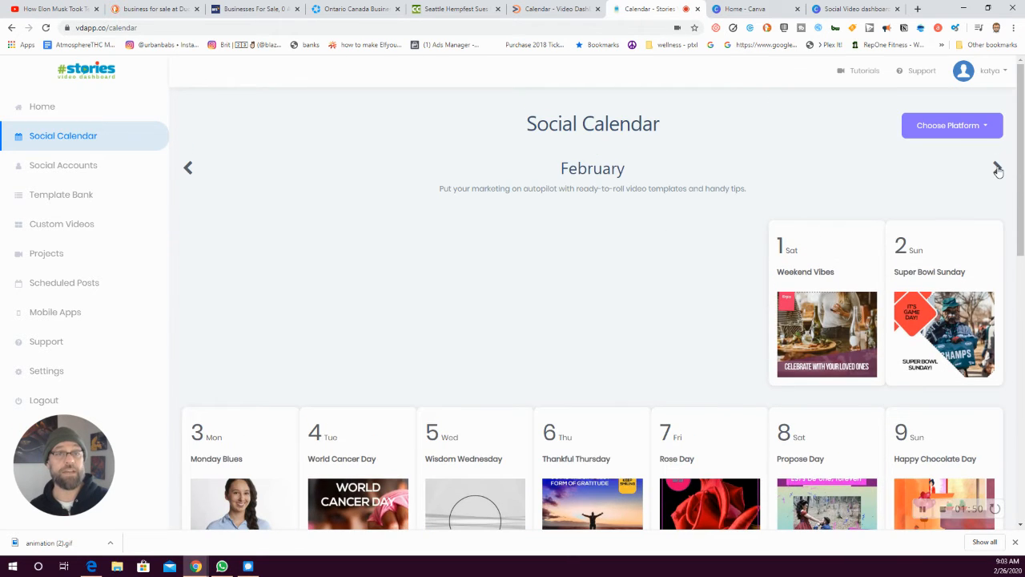
{"action": "left_click", "coordinate": [998, 168]}
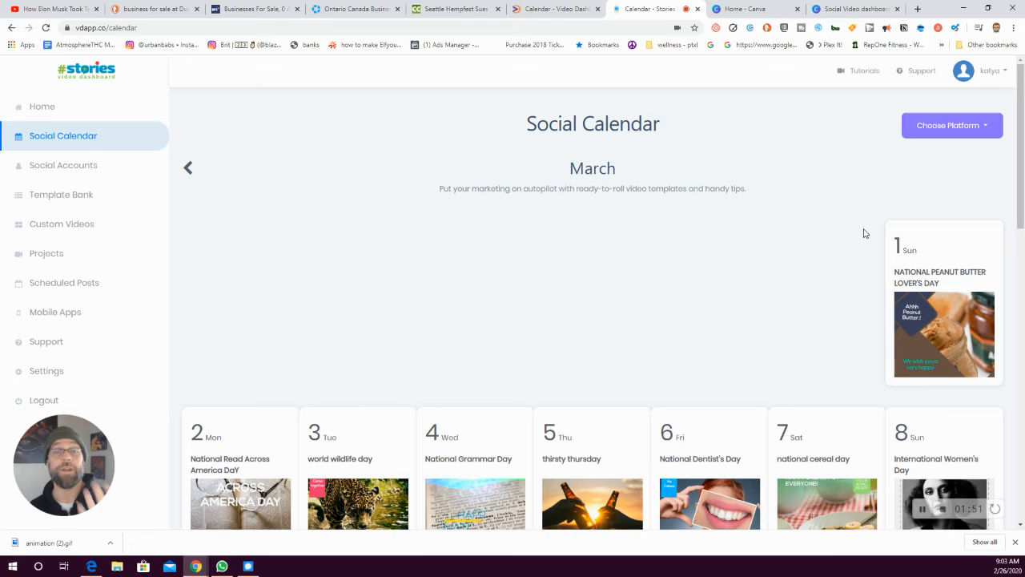
{"action": "scroll", "scroll_direction": "down", "scroll_amount": 3}
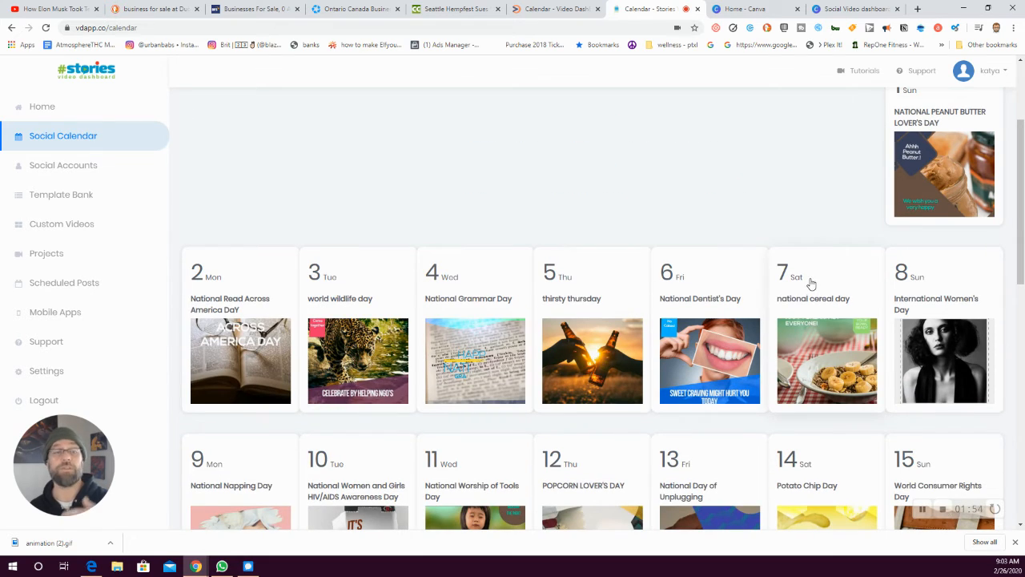
{"action": "scroll", "scroll_direction": "down", "scroll_amount": 3}
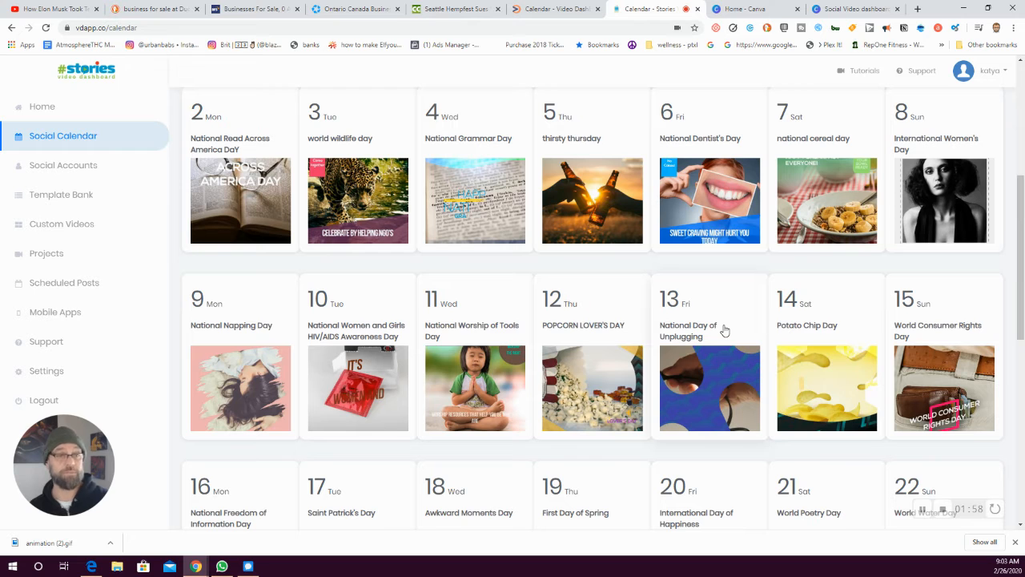
{"action": "scroll", "scroll_direction": "down", "scroll_amount": 3}
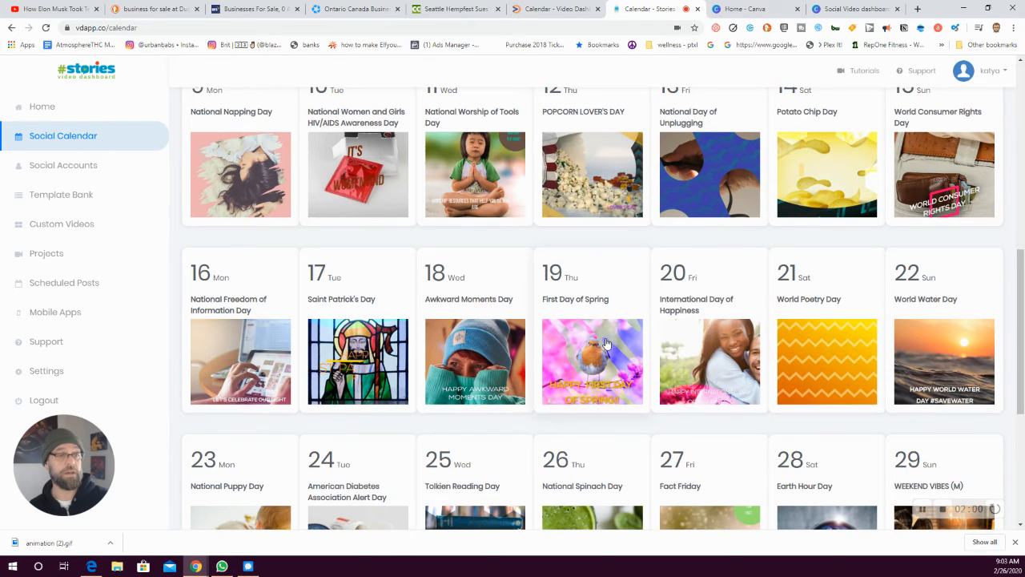
{"action": "left_click", "coordinate": [827, 175]}
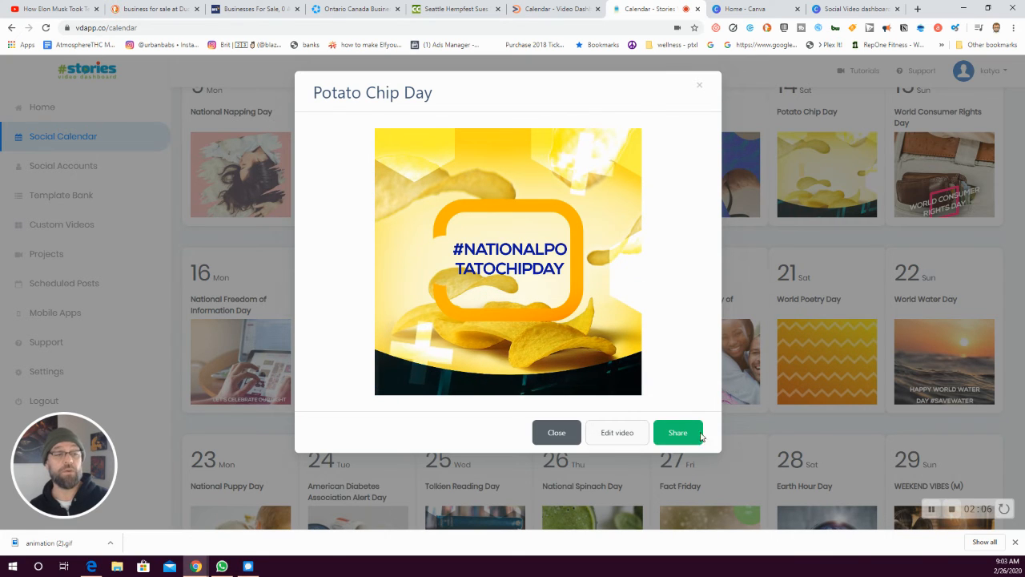
Step: View Potato Chip Day's sharing platforms, then close the dialog back to the March calendar
{"action": "left_click", "coordinate": [678, 433]}
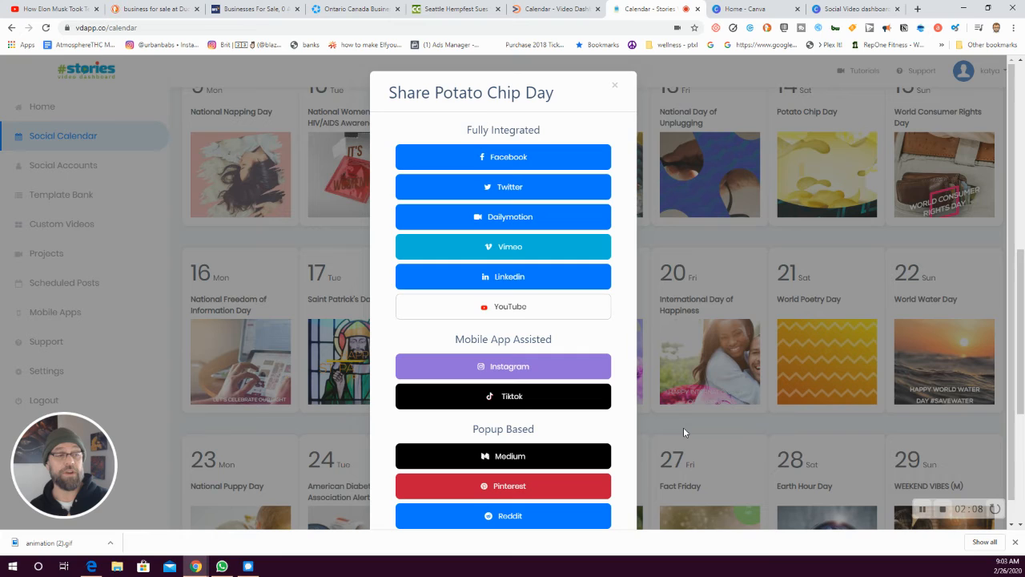
{"action": "mouse_move", "coordinate": [539, 291]}
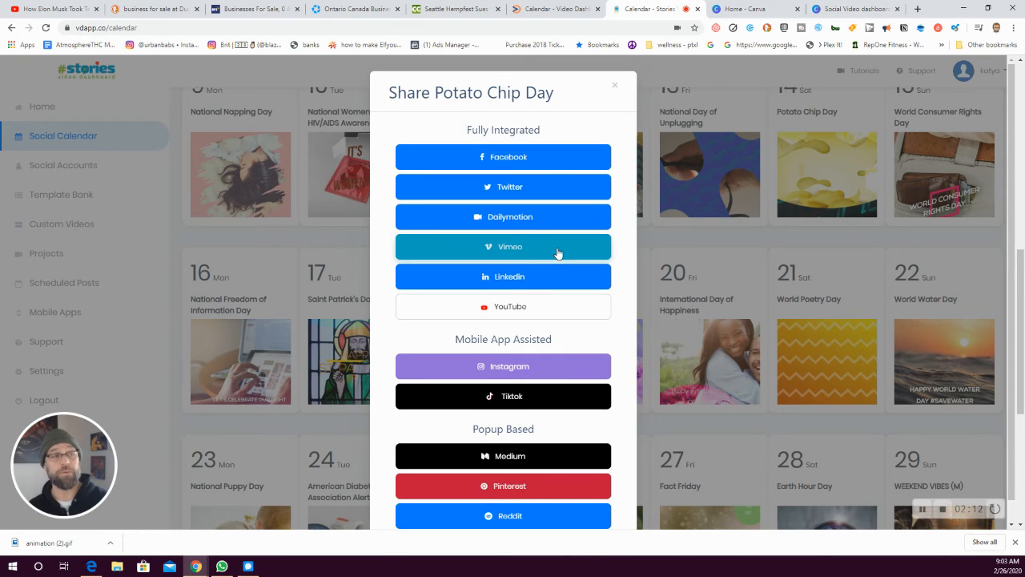
{"action": "mouse_move", "coordinate": [478, 394]}
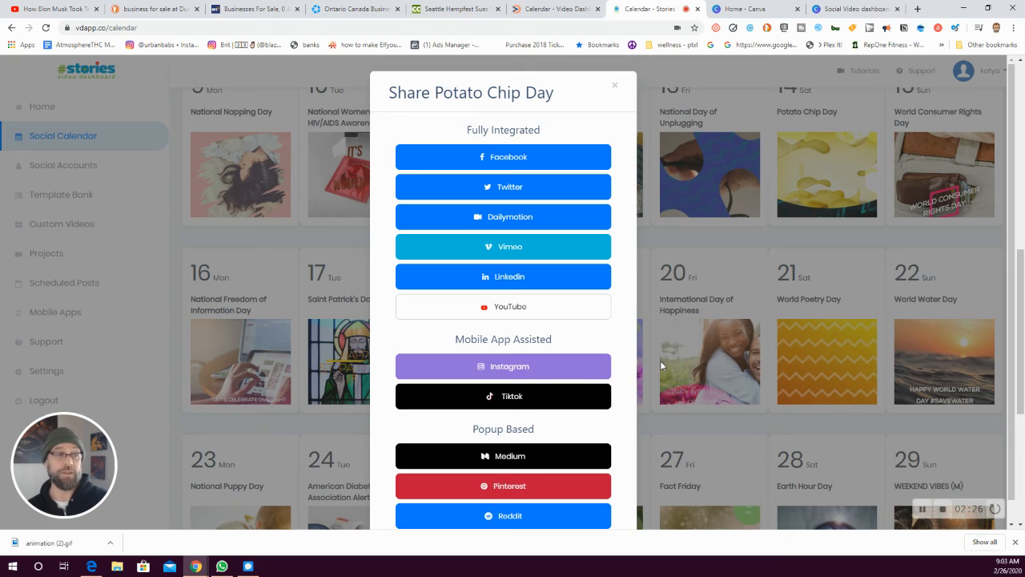
{"action": "mouse_move", "coordinate": [551, 397]}
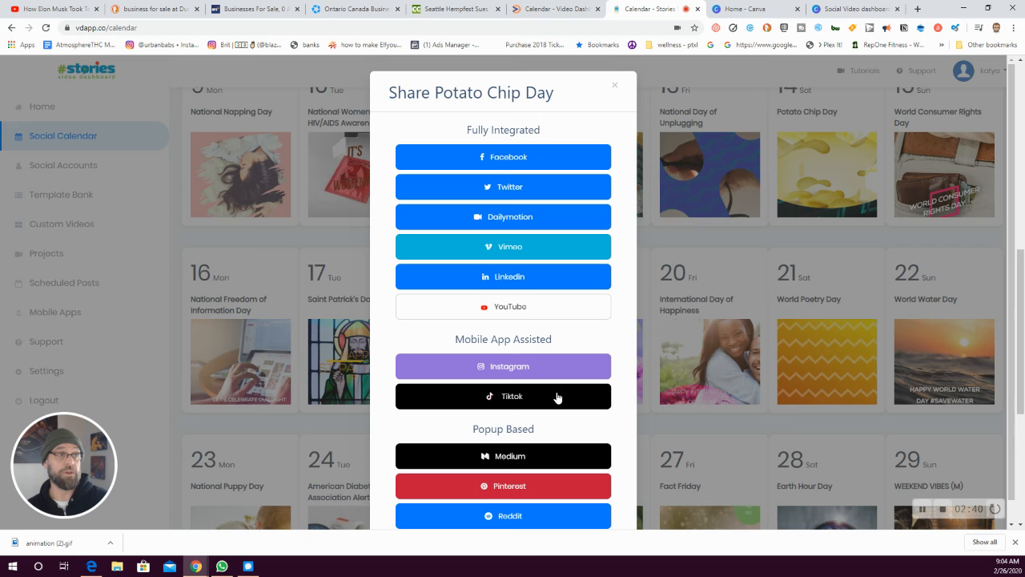
{"action": "mouse_move", "coordinate": [596, 209]}
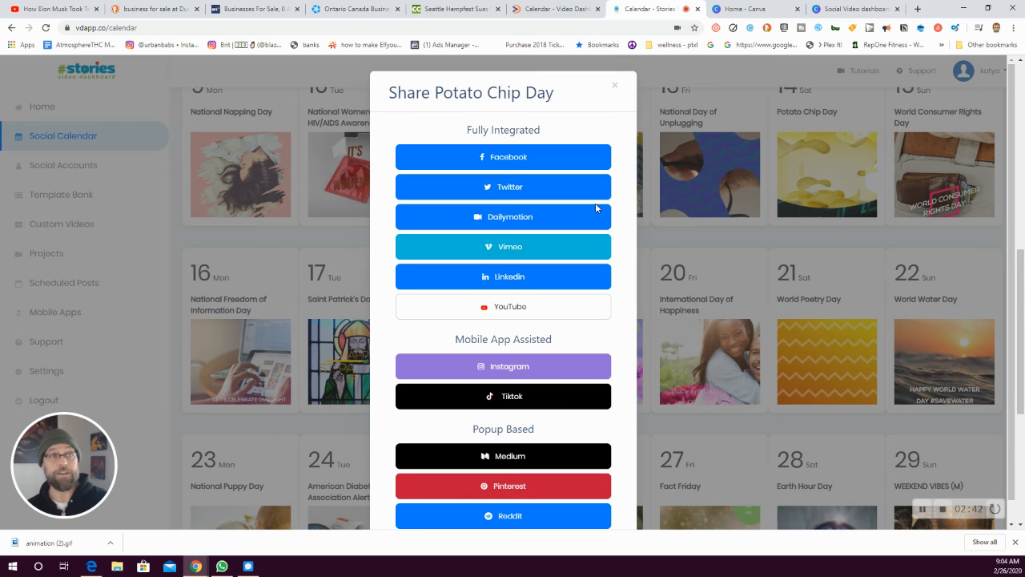
{"action": "left_click", "coordinate": [615, 84]}
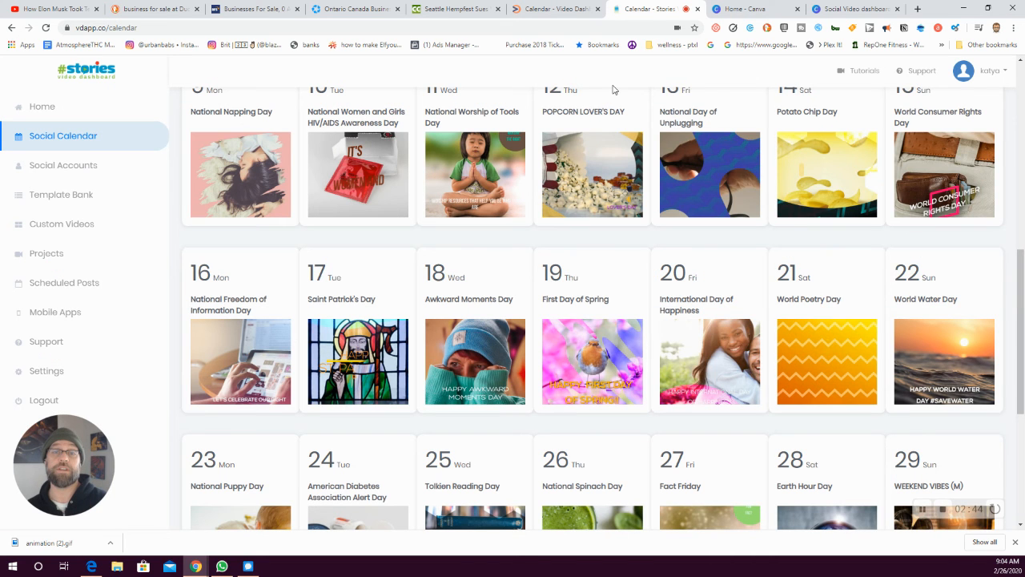